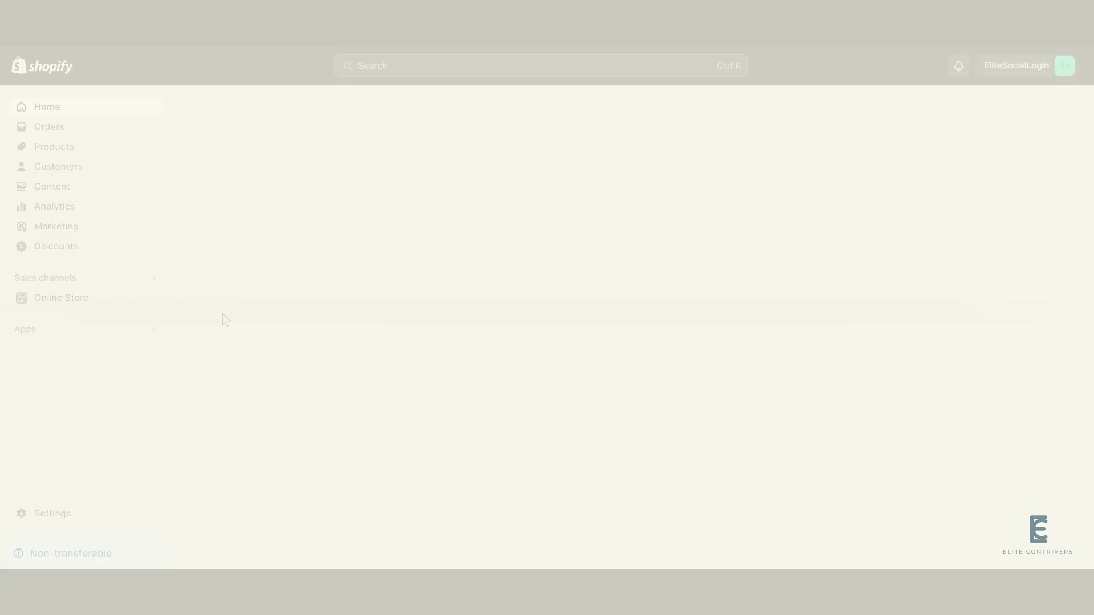
- Open Elite Social Login from the Apps list and expand its Apple Configuration section
{"action": "left_click", "coordinate": [541, 65]}
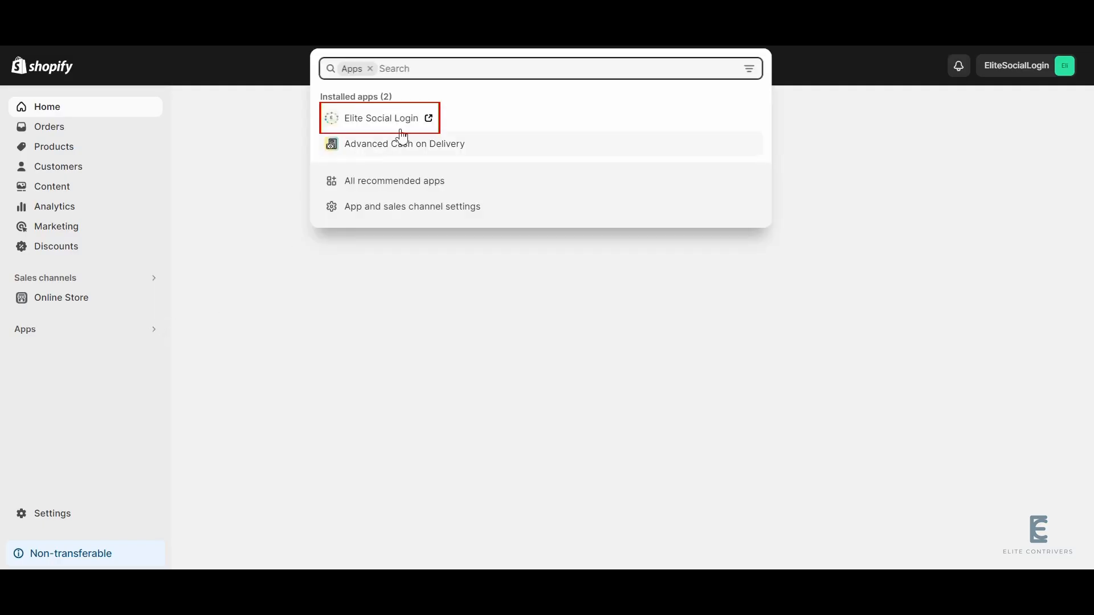
{"action": "left_click", "coordinate": [380, 117]}
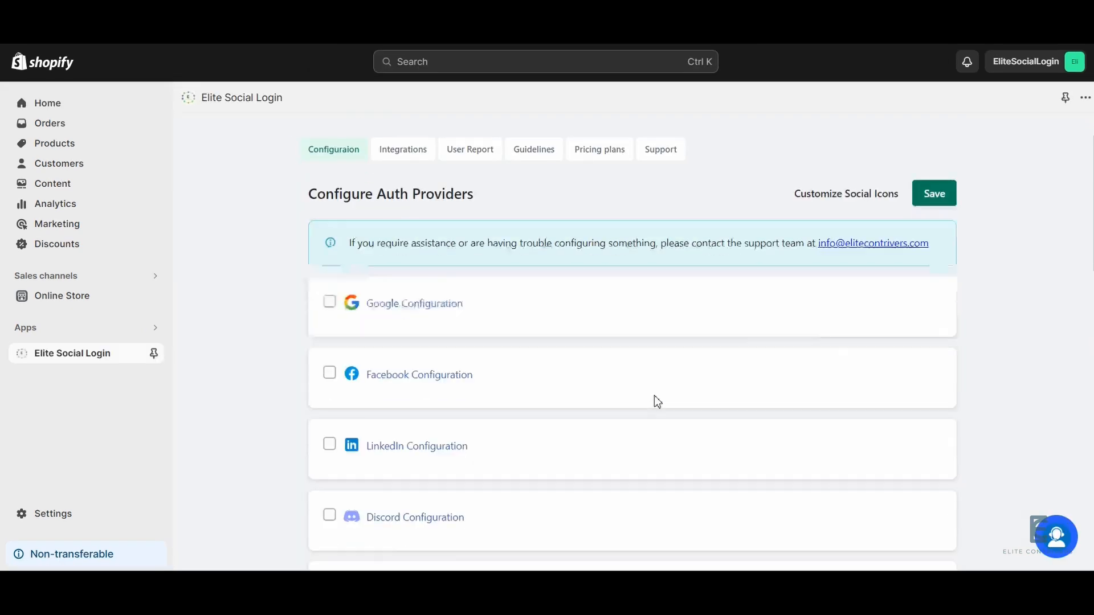
{"action": "scroll", "scroll_direction": "down", "scroll_amount": 3}
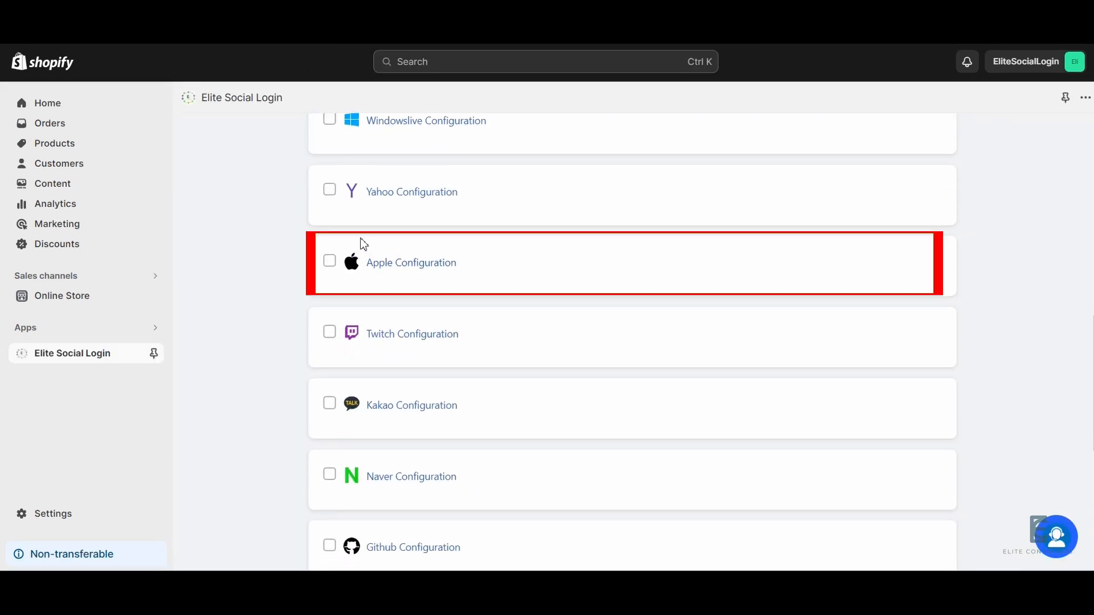
{"action": "left_click", "coordinate": [410, 263]}
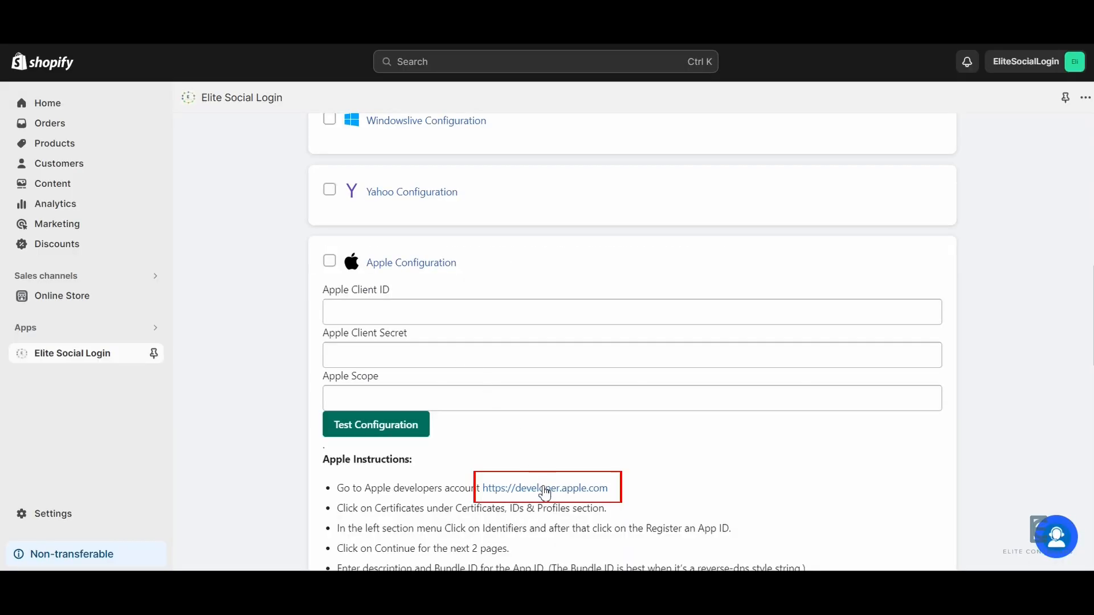
- Navigate from developer.apple.com through Account to the Certificates, IDs & Profiles Identifiers page
{"action": "left_click", "coordinate": [545, 488]}
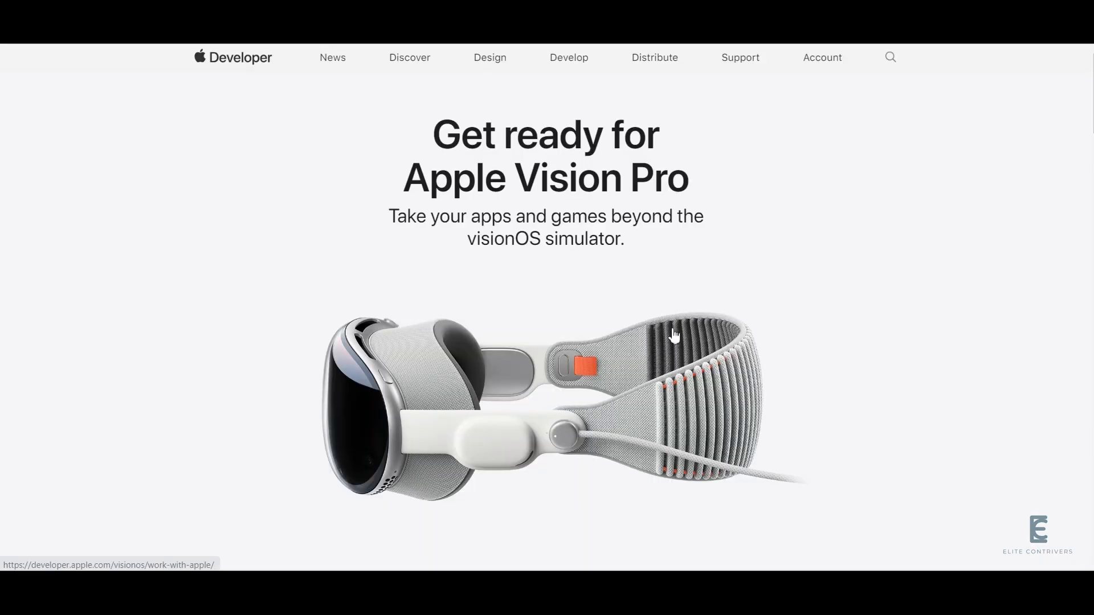
{"action": "mouse_move", "coordinate": [821, 57]}
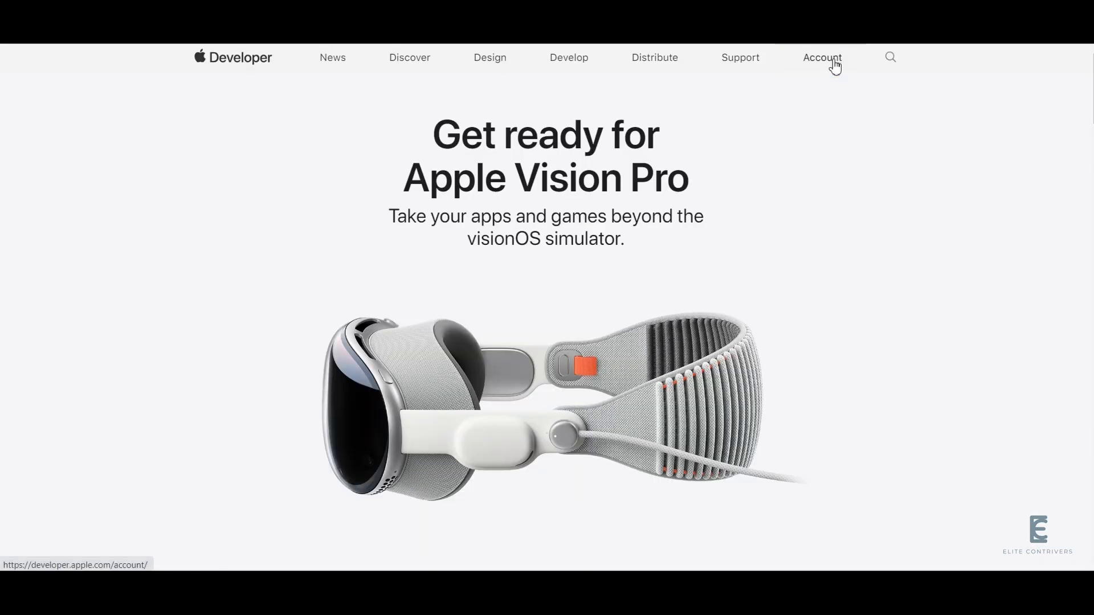
{"action": "left_click", "coordinate": [822, 57]}
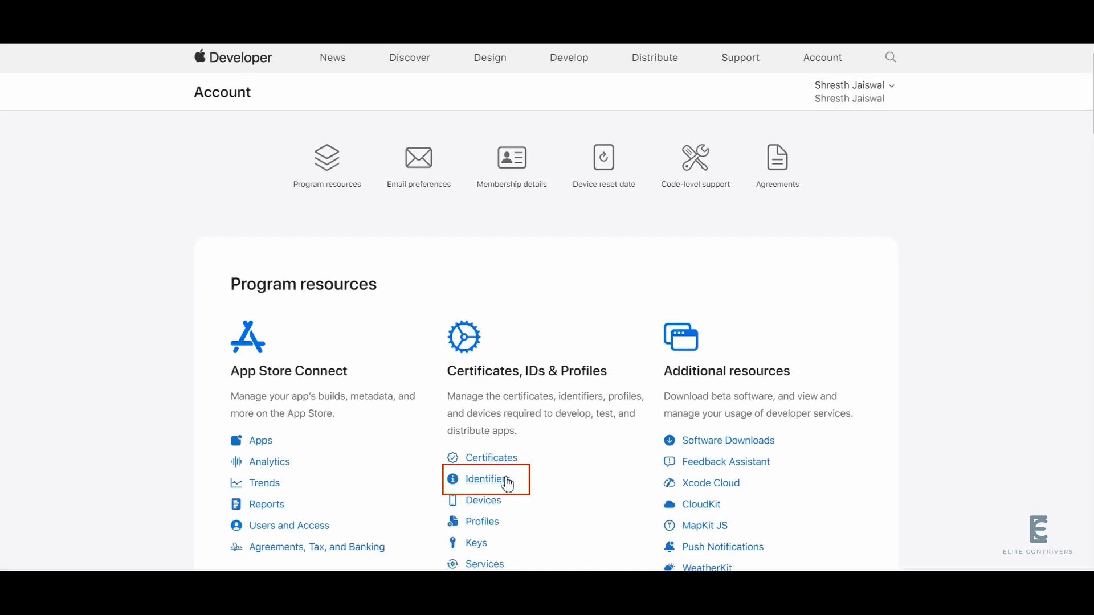
{"action": "left_click", "coordinate": [484, 480]}
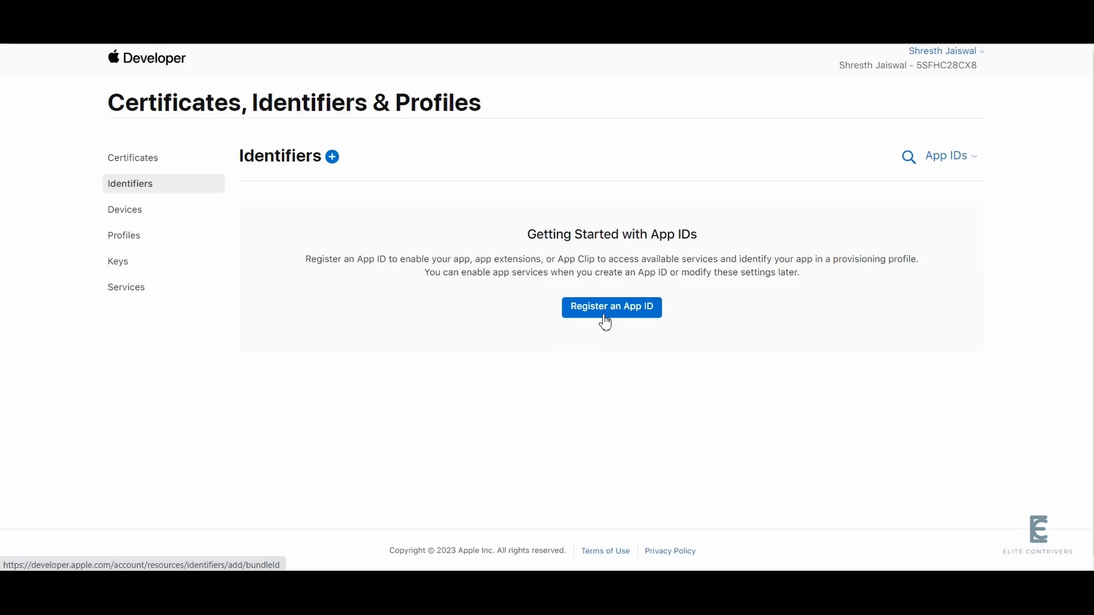
- Register App ID 'Social Login' with bundle ID com.elitecontrivers and Sign In with Apple enabled
{"action": "left_click", "coordinate": [611, 307]}
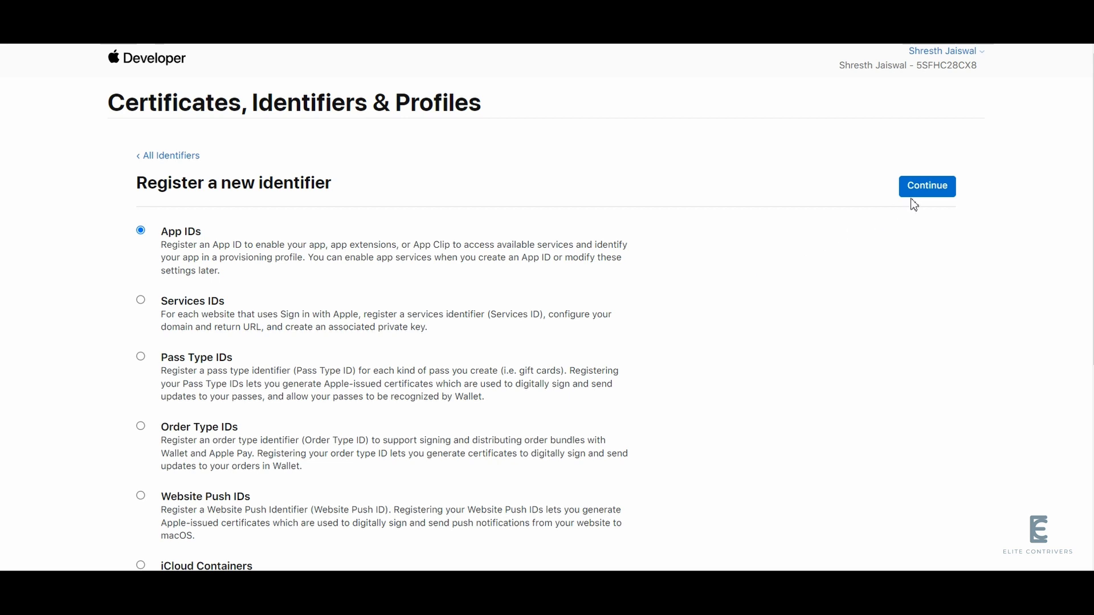
{"action": "left_click", "coordinate": [927, 186]}
{"action": "type", "text": "com."}
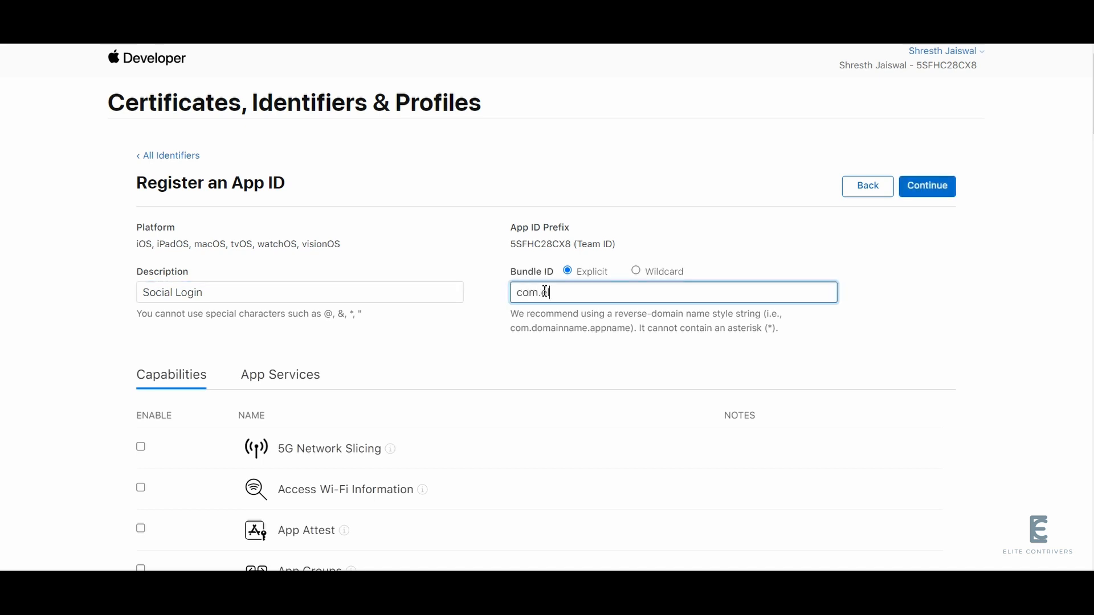
{"action": "type", "text": "elitecontrivers"}
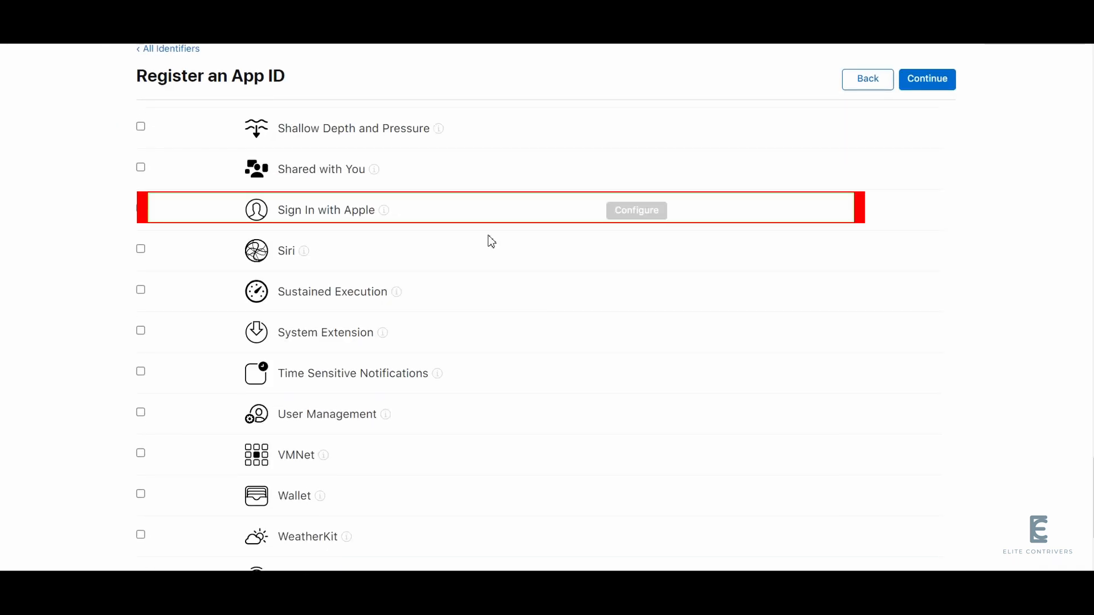
{"action": "left_click", "coordinate": [141, 208]}
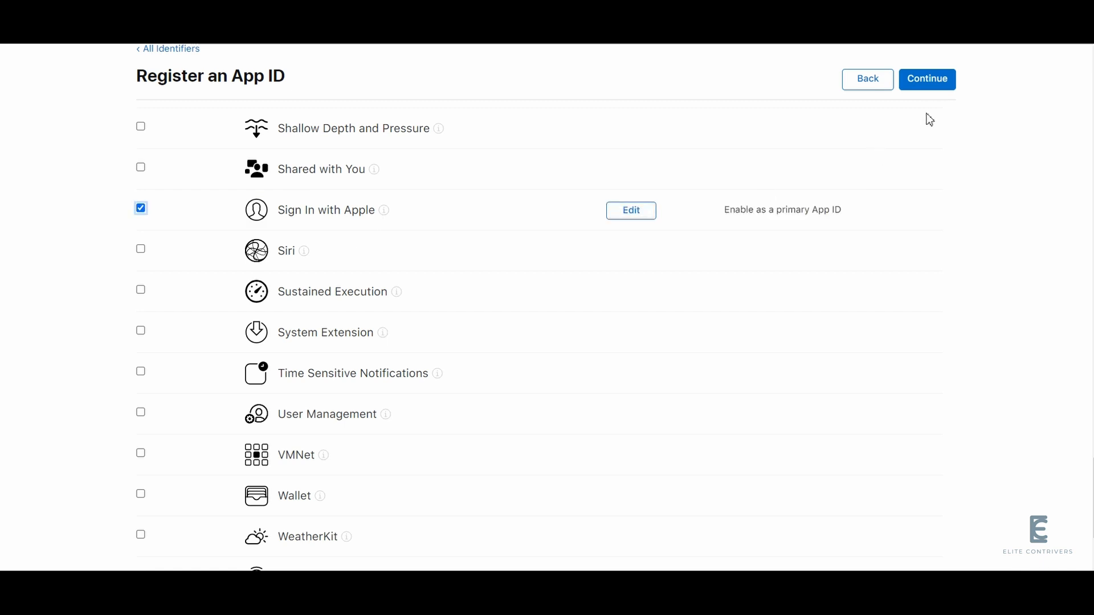
{"action": "left_click", "coordinate": [927, 78]}
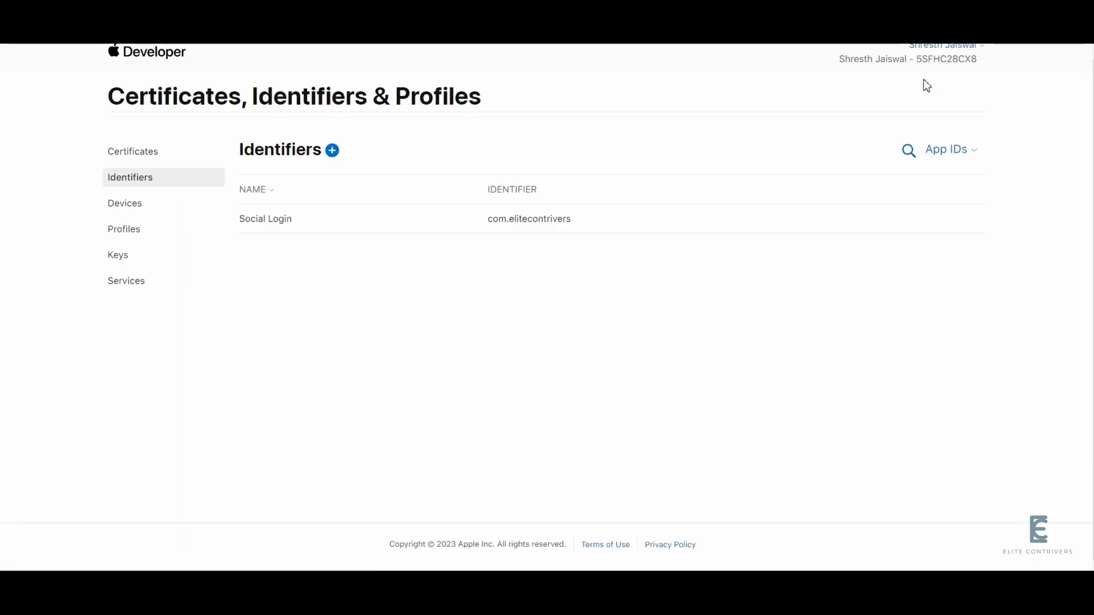
{"action": "mouse_move", "coordinate": [947, 149]}
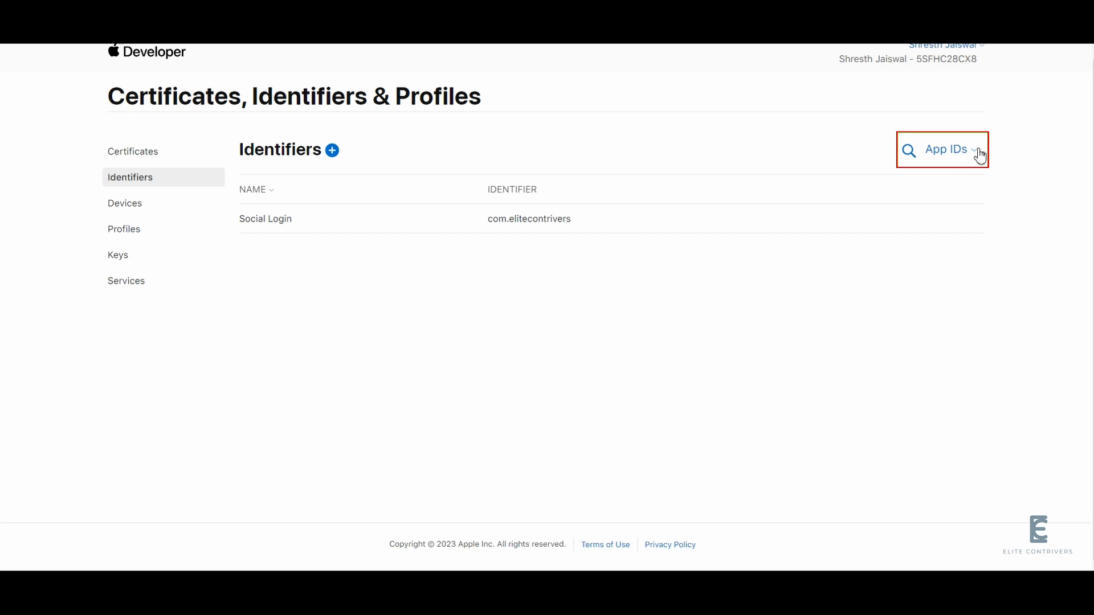
- Switch the identifiers list to Services IDs and register Social Login as com.elitecontrivers.in
{"action": "left_click", "coordinate": [946, 149]}
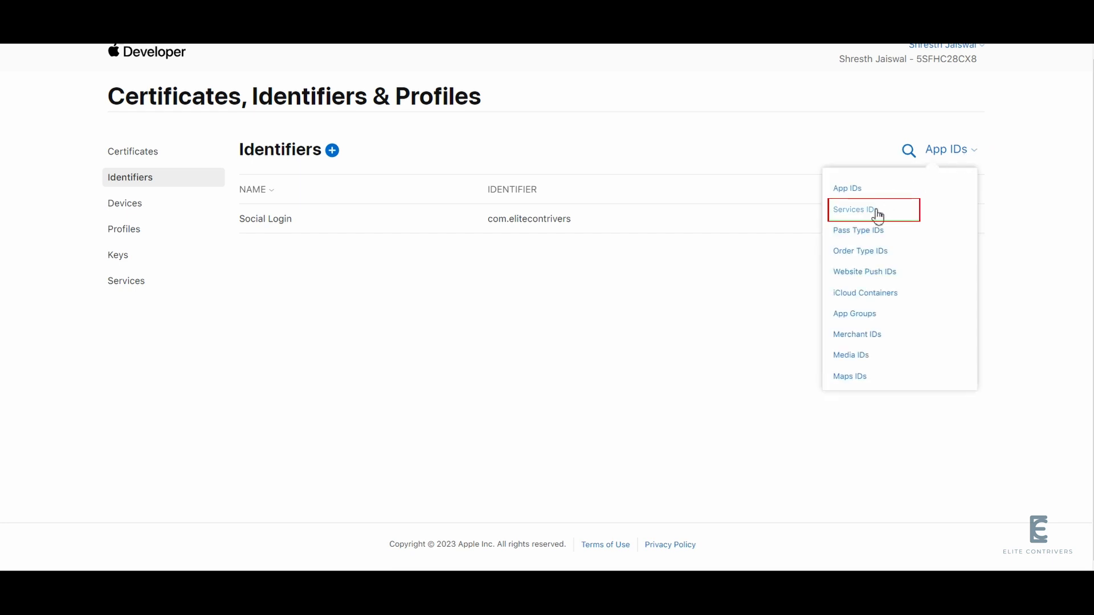
{"action": "left_click", "coordinate": [853, 209]}
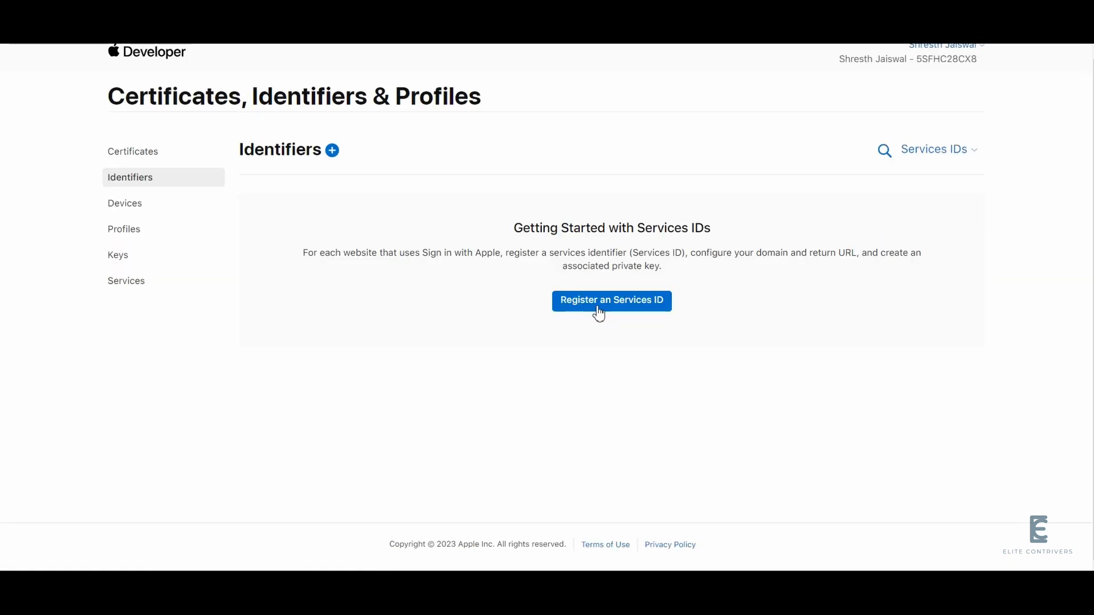
{"action": "left_click", "coordinate": [611, 300]}
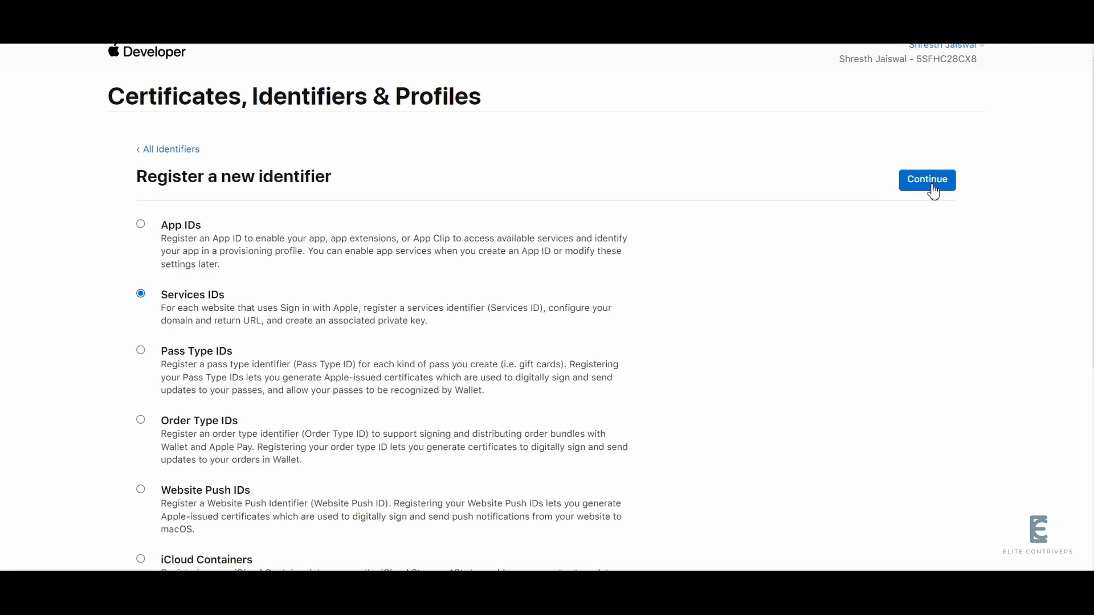
{"action": "left_click", "coordinate": [927, 179]}
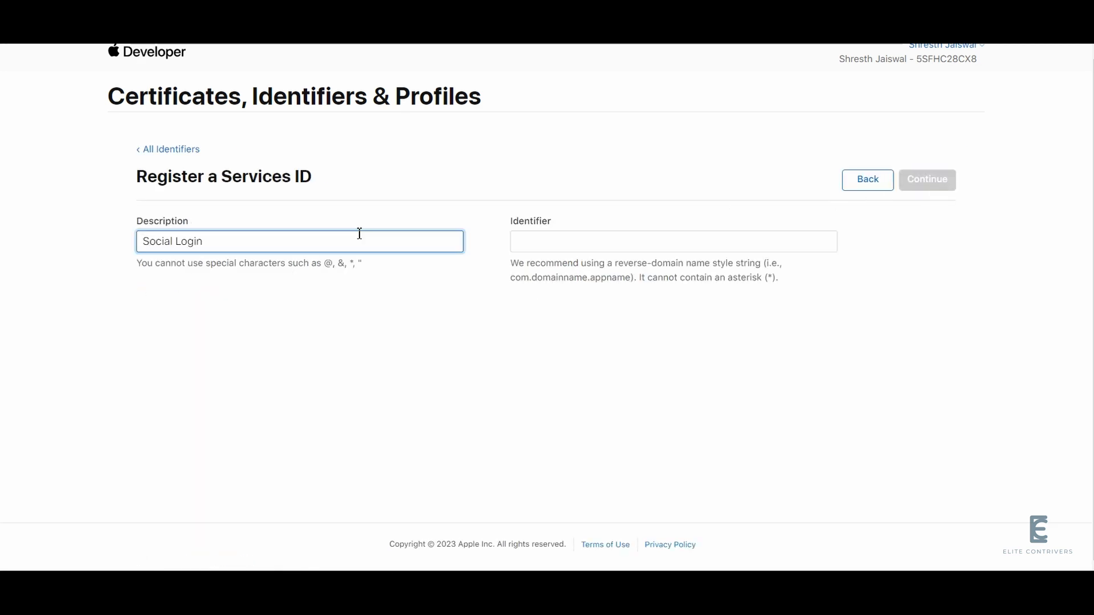
{"action": "type", "text": "com.elitecontrive"}
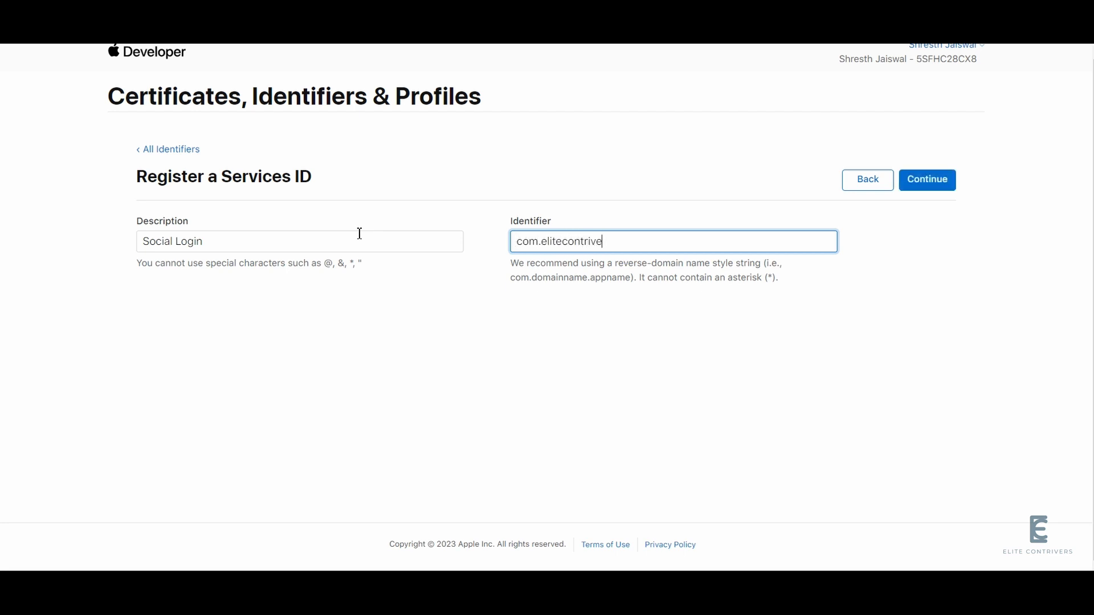
{"action": "left_click", "coordinate": [927, 179]}
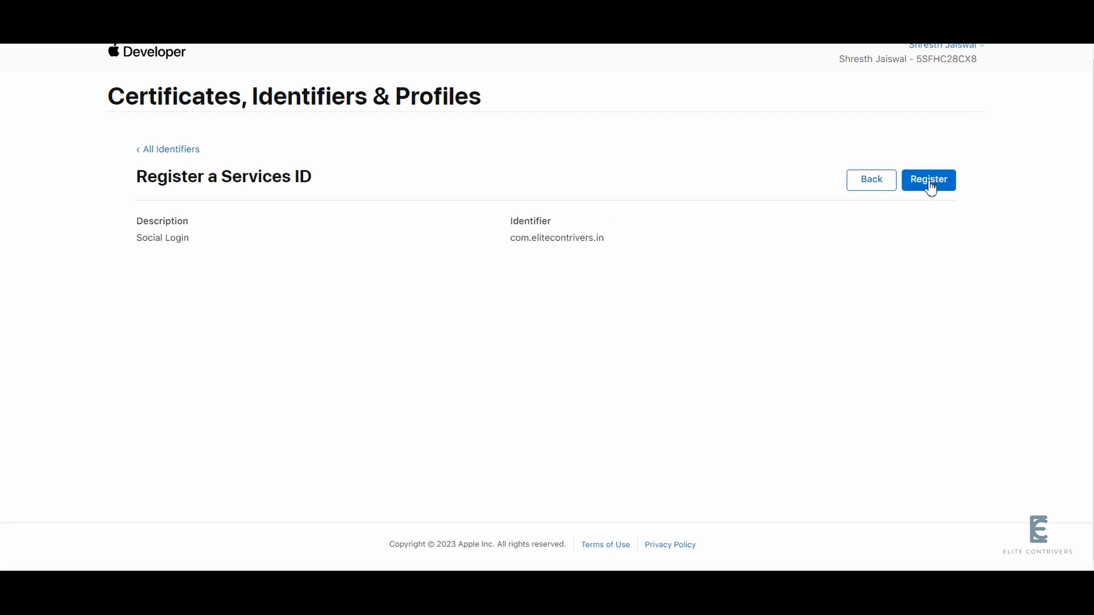
{"action": "left_click", "coordinate": [928, 179]}
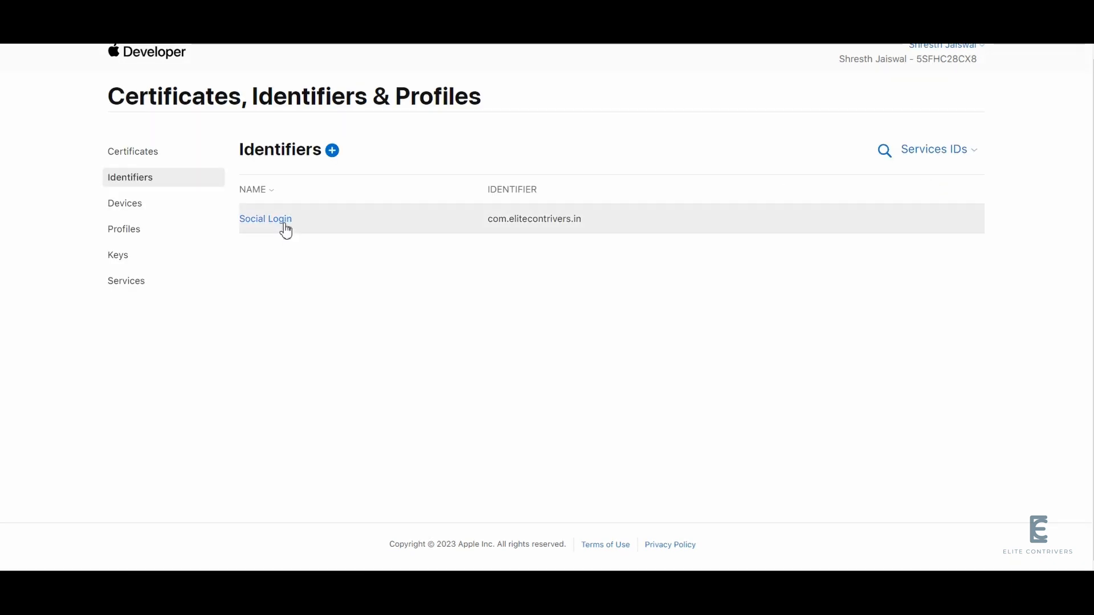
- Enable Sign in with Apple on Social Login with domain elitecontrivers.com and return URL, then save
{"action": "left_click", "coordinate": [265, 219]}
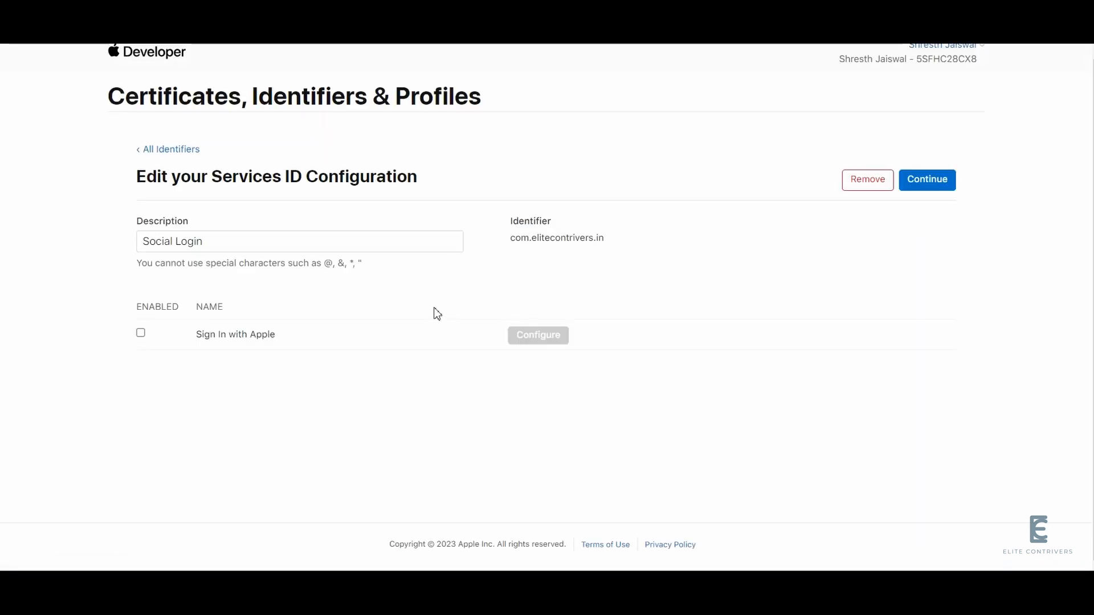
{"action": "left_click", "coordinate": [140, 333]}
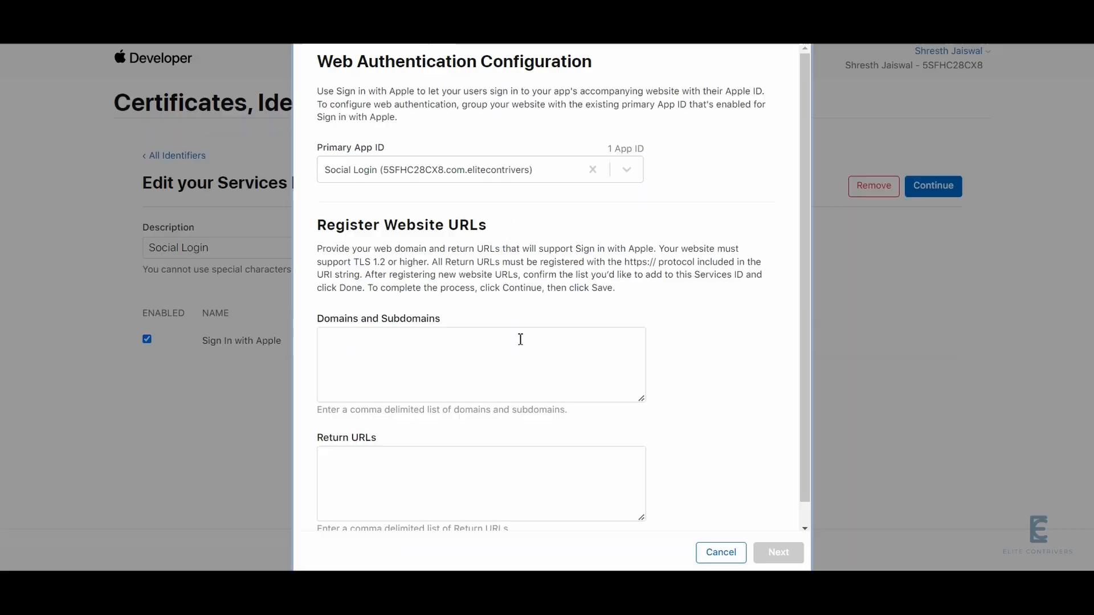
{"action": "left_click", "coordinate": [480, 364]}
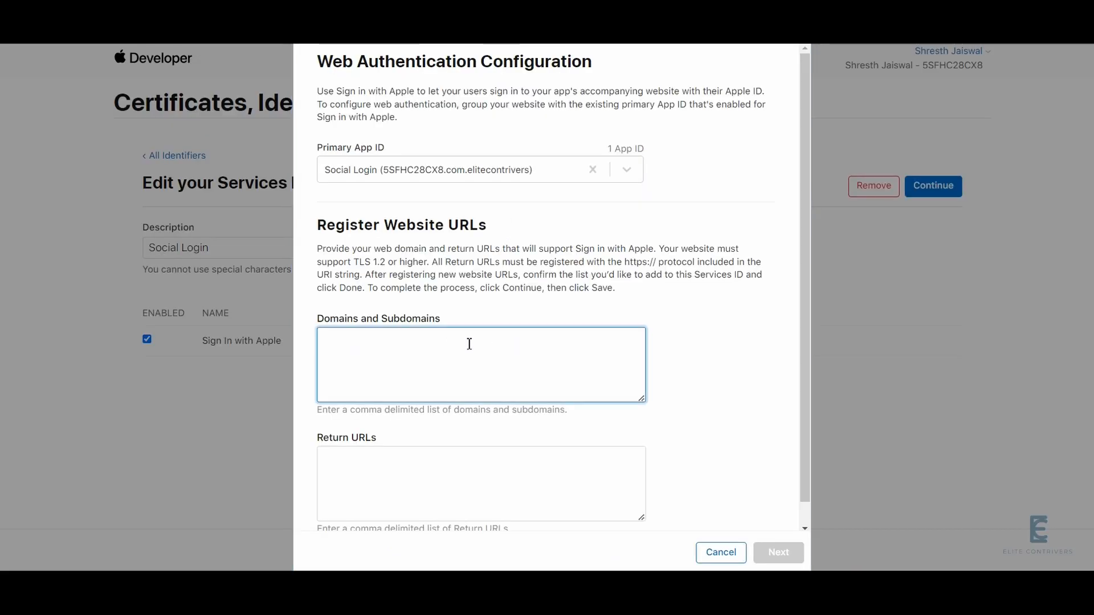
{"action": "type", "text": "elitecontrivers.com"}
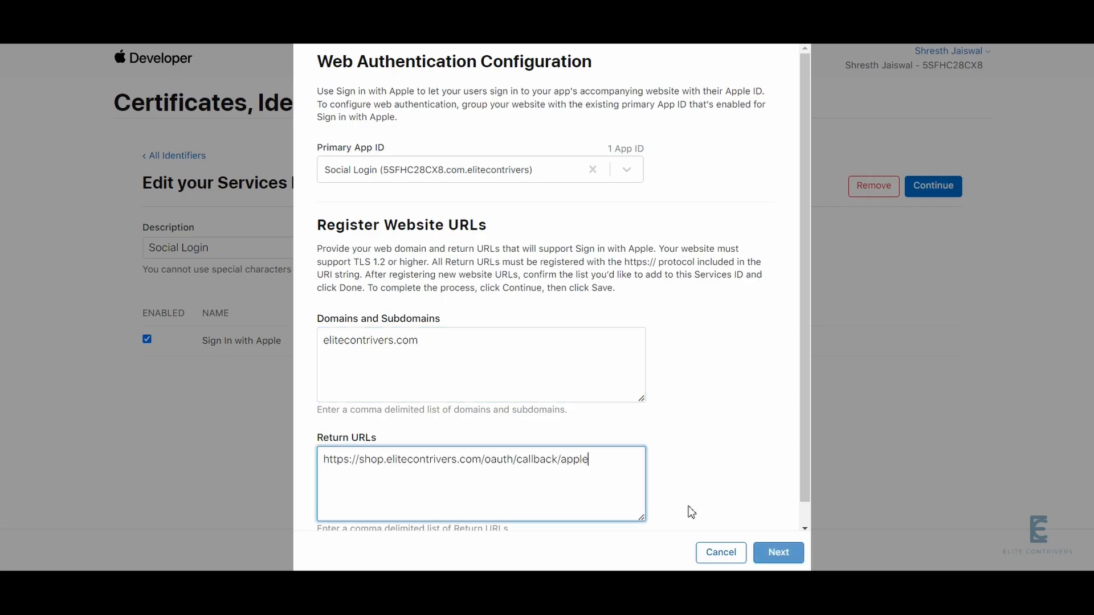
{"action": "left_click", "coordinate": [778, 553]}
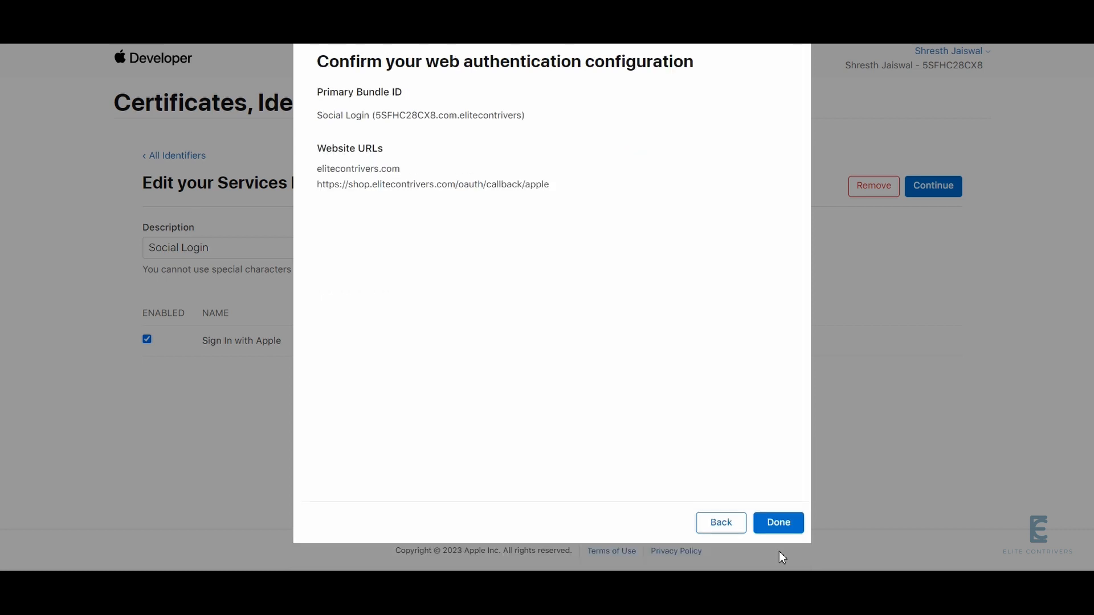
{"action": "mouse_move", "coordinate": [793, 522]}
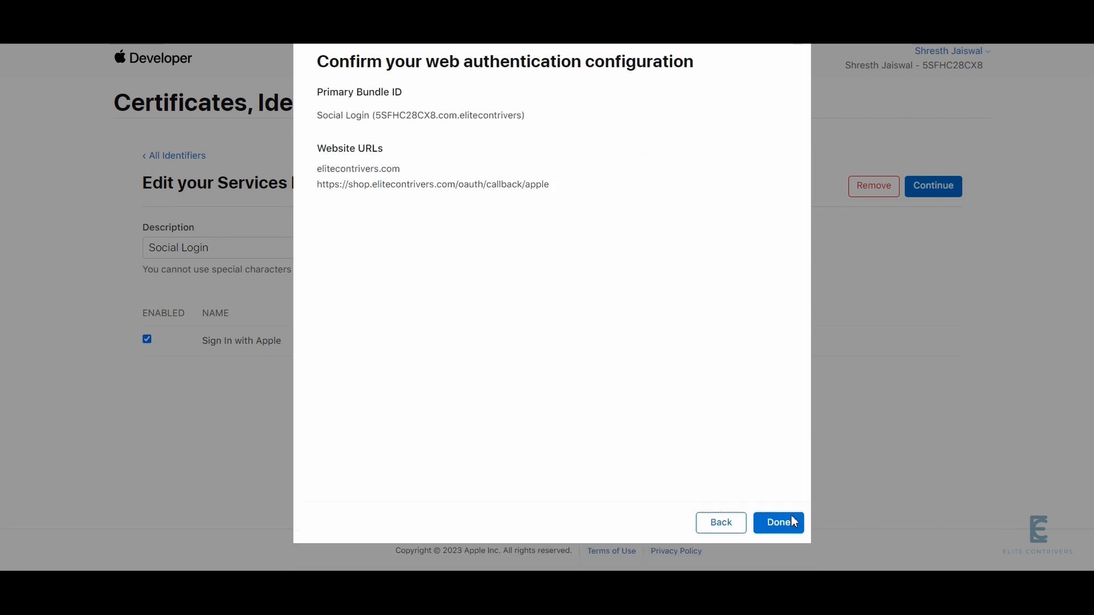
{"action": "left_click", "coordinate": [778, 522]}
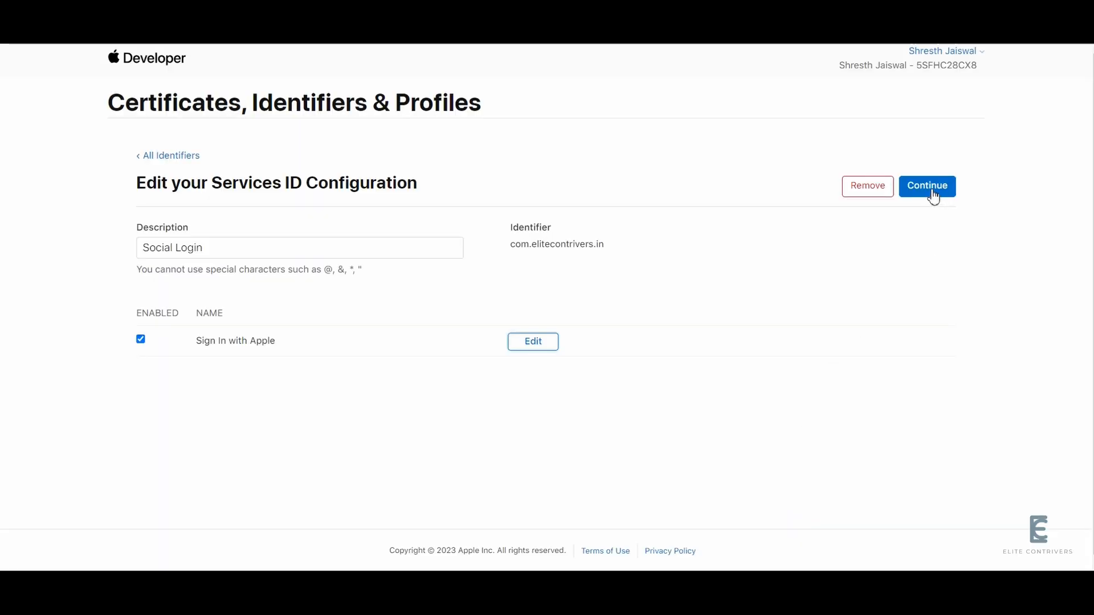
{"action": "left_click", "coordinate": [927, 186]}
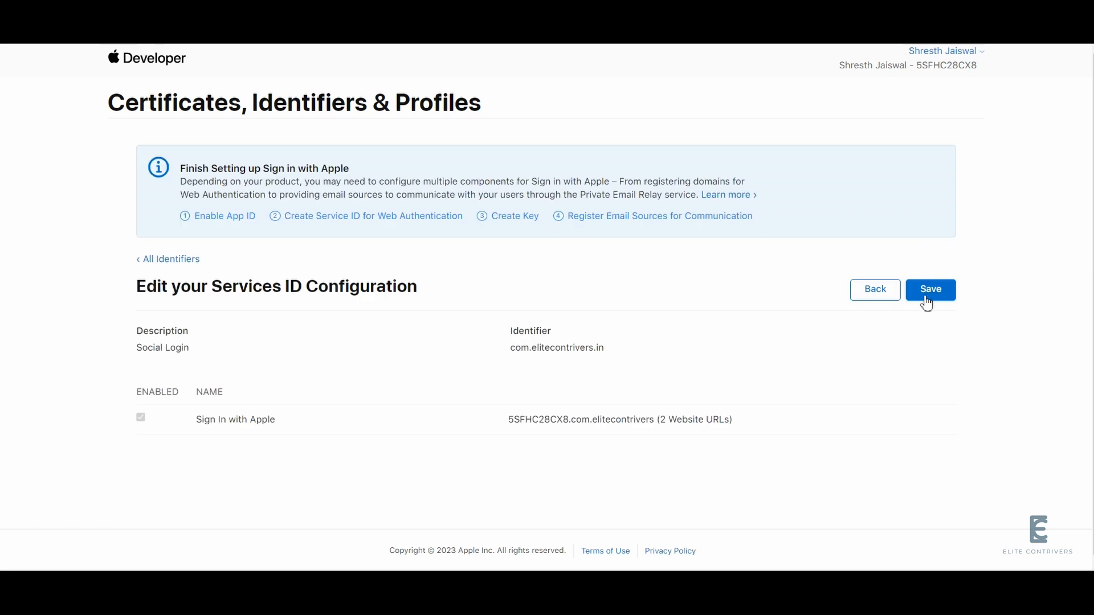
{"action": "left_click", "coordinate": [930, 289]}
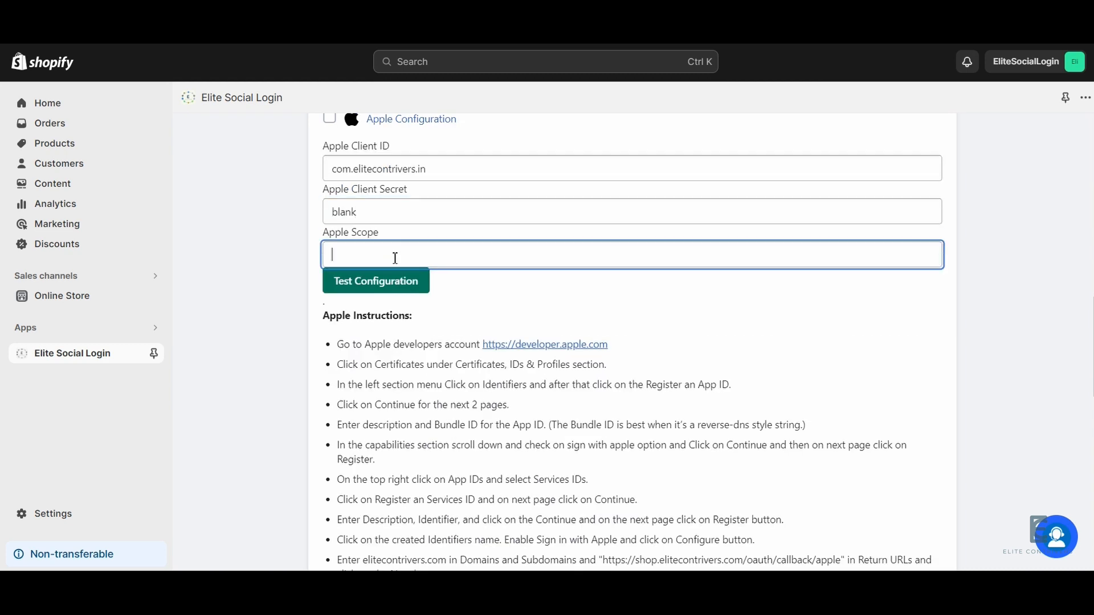
- Enter 'email' as the Apple Scope and run the Apple configuration test
{"action": "type", "text": "email"}
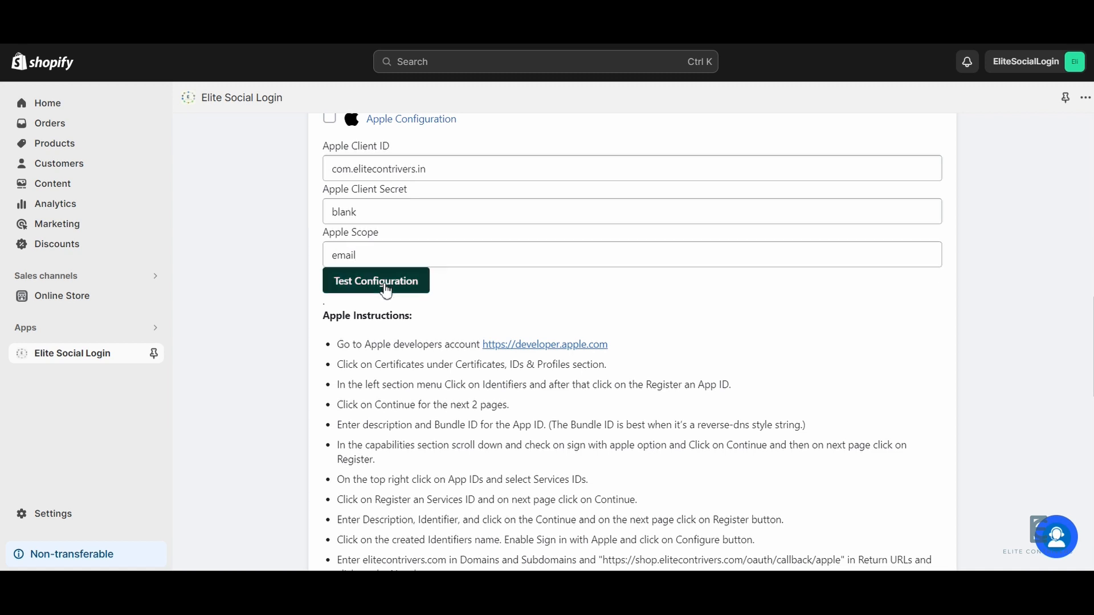
{"action": "left_click", "coordinate": [376, 280]}
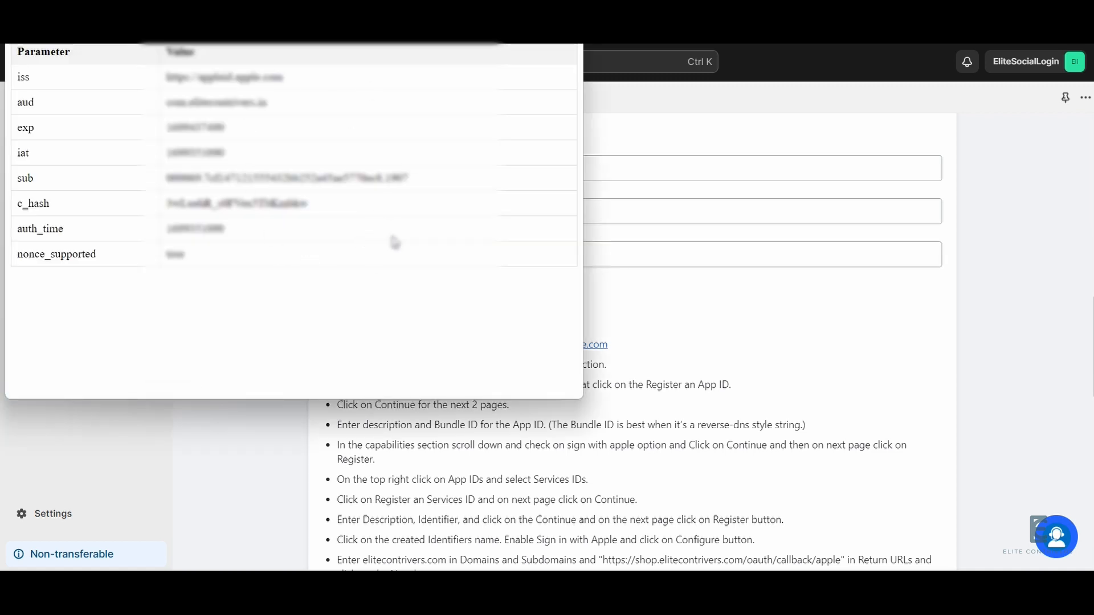
{"action": "mouse_move", "coordinate": [394, 243]}
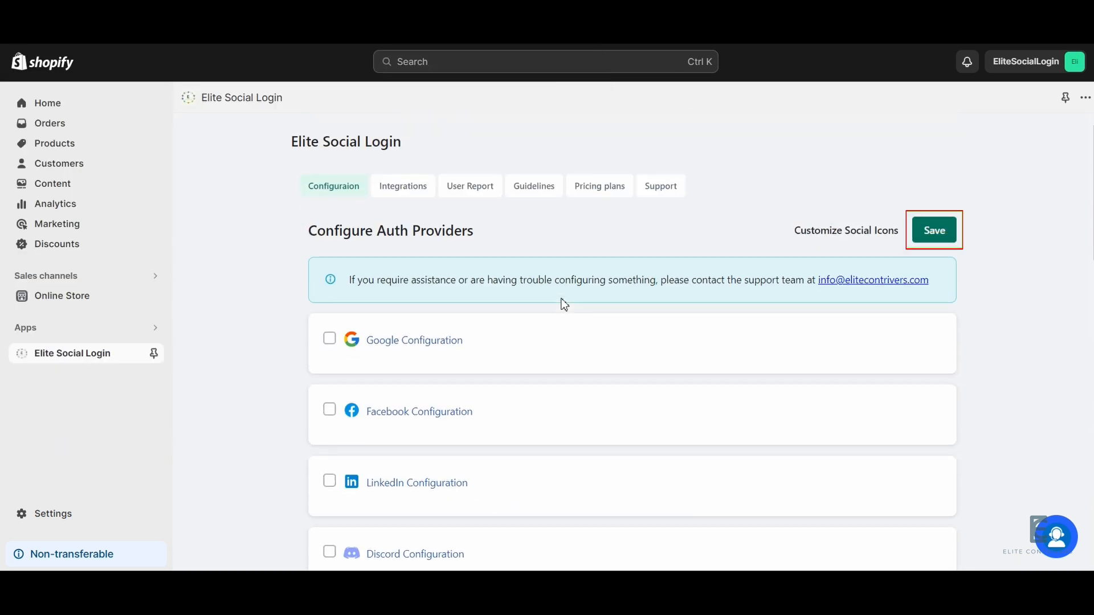
- Save the auth provider settings, preview the social login icons, and view the Integrations settings
{"action": "left_click", "coordinate": [934, 230]}
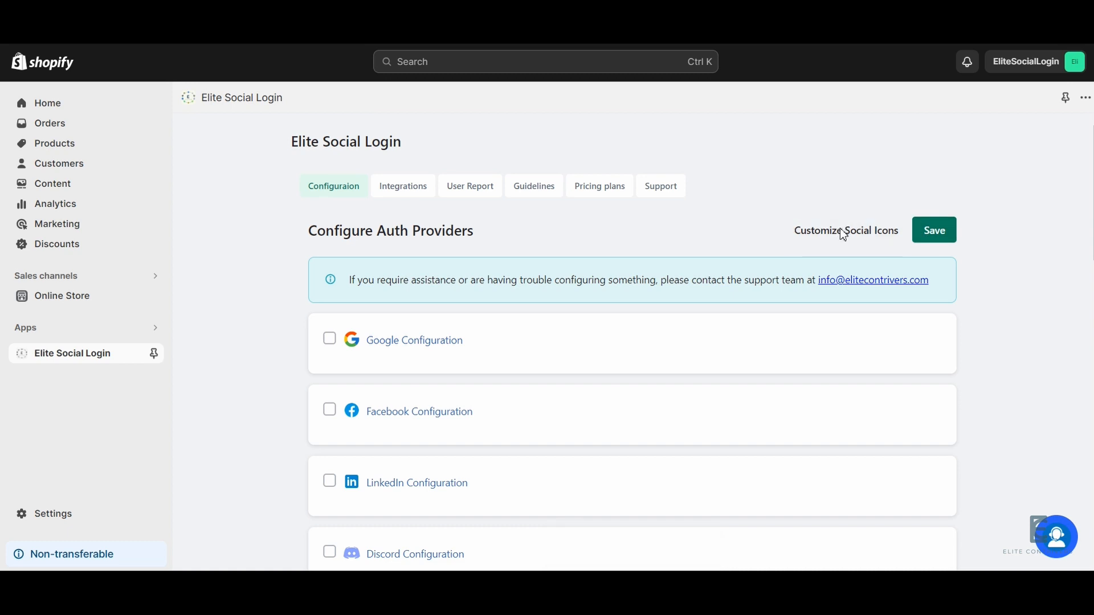
{"action": "left_click", "coordinate": [845, 231]}
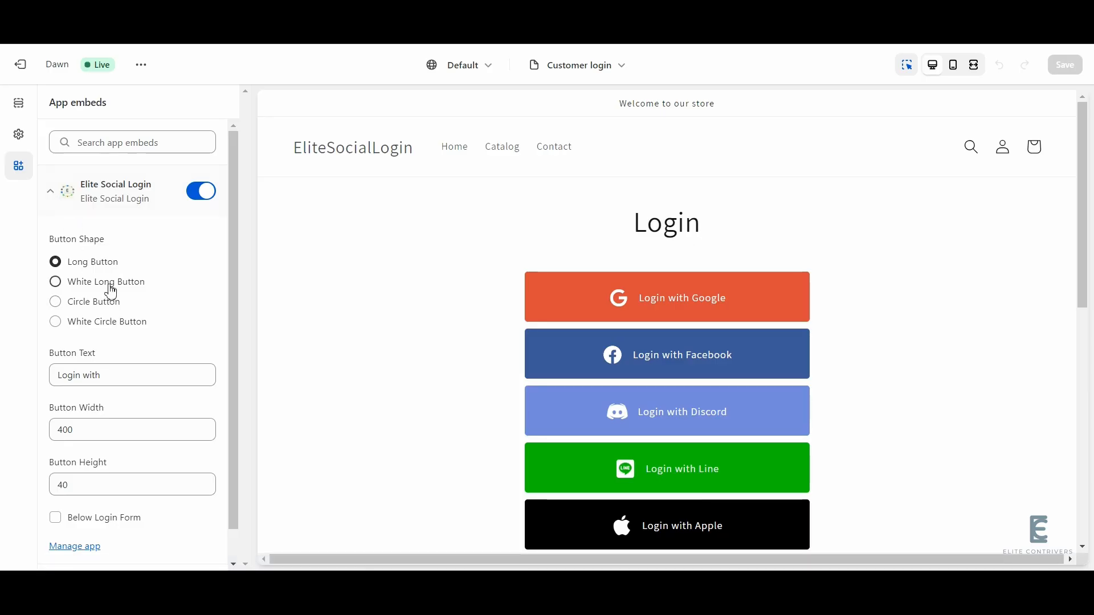
{"action": "left_click", "coordinate": [55, 282]}
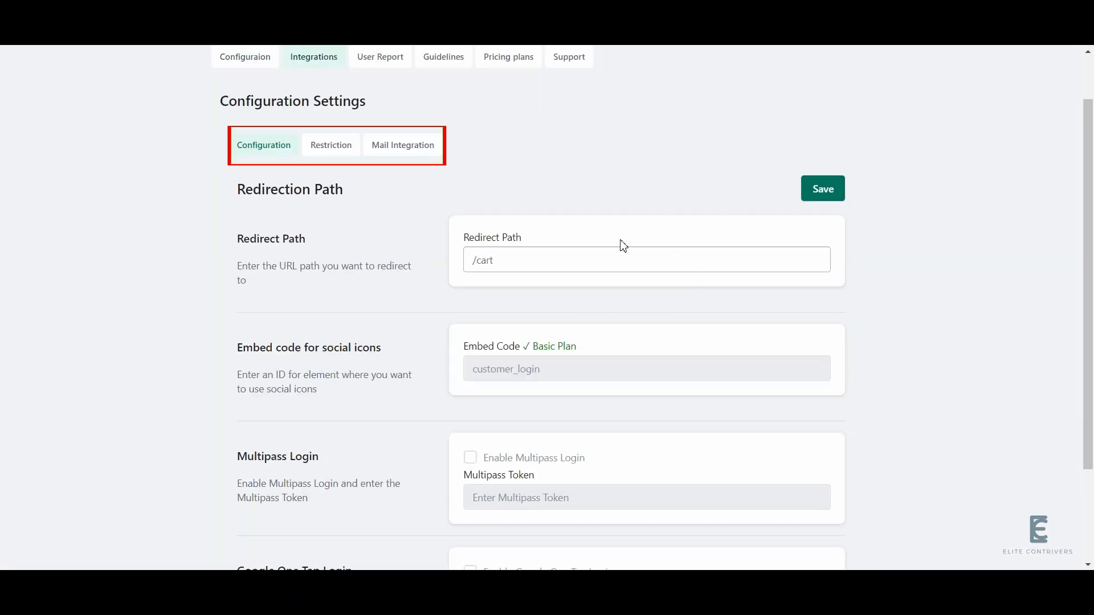
- Review the domain/country Restriction and Mail Integration settings tabs
{"action": "left_click", "coordinate": [330, 144]}
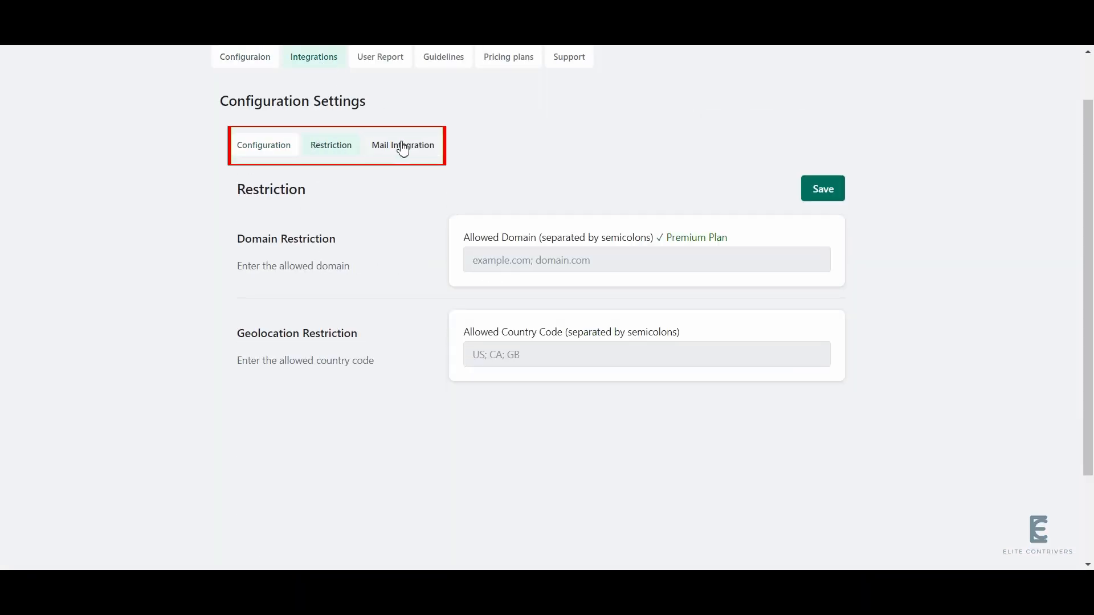
{"action": "left_click", "coordinate": [245, 57]}
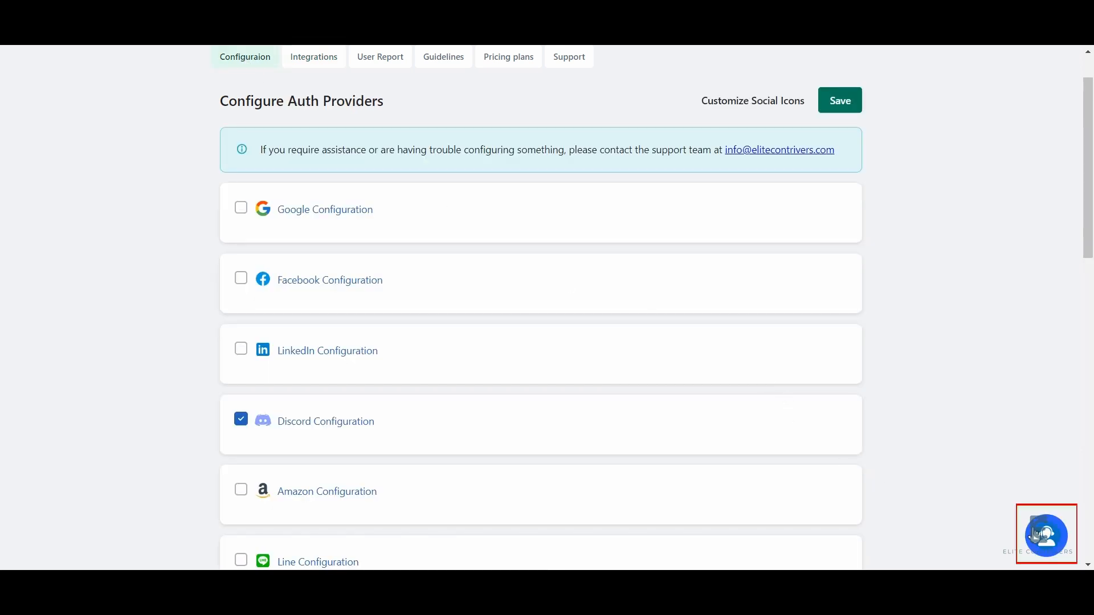
{"action": "mouse_move", "coordinate": [570, 57]}
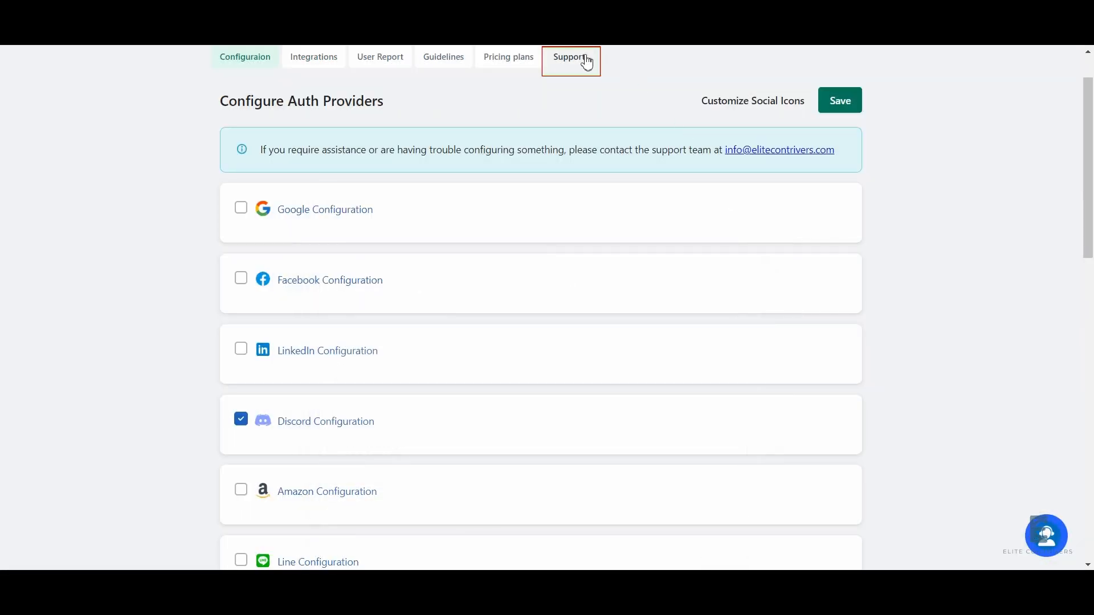